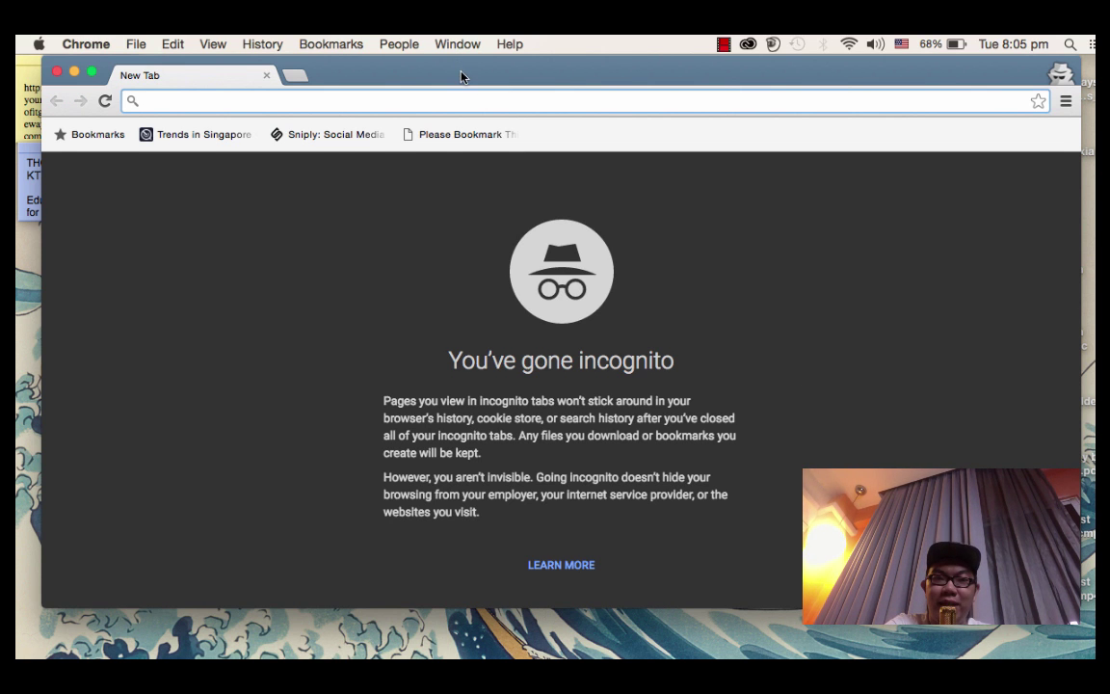
Switch between the existing windows and open a new normal (non-incognito) Chrome window.
click(174, 43)
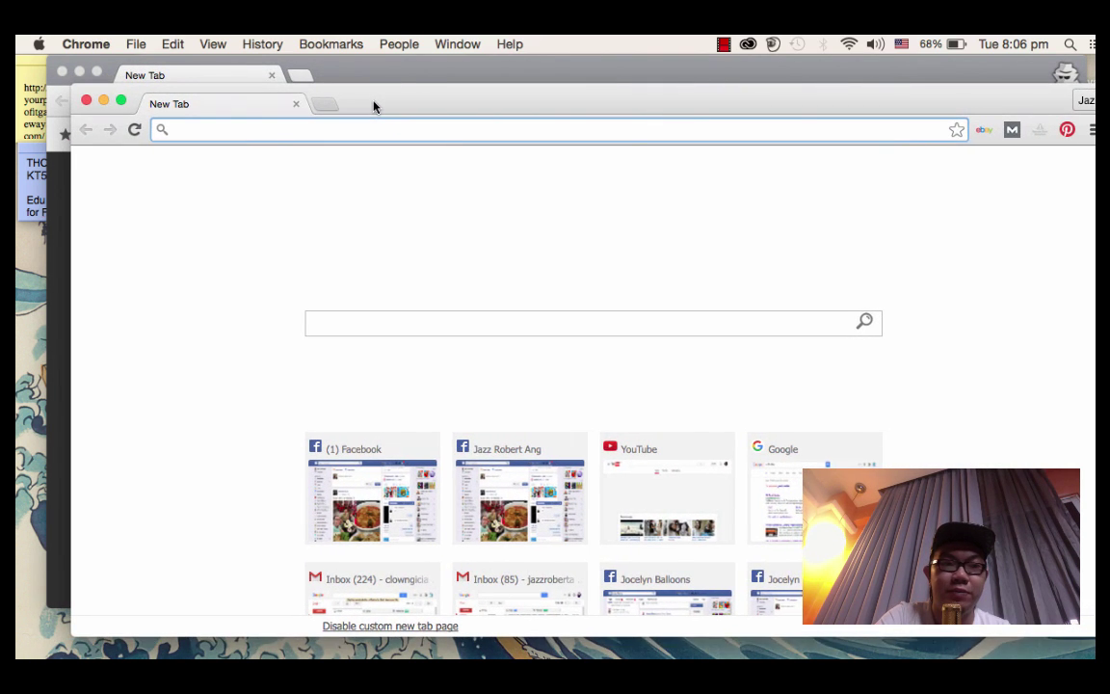
click(558, 129)
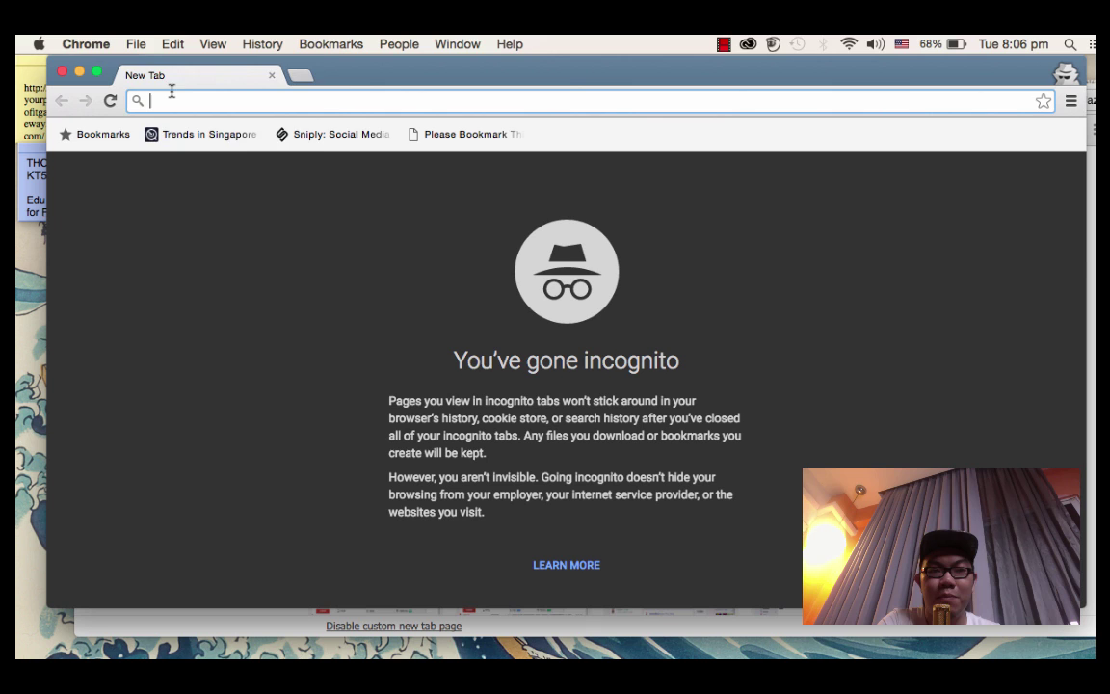
click(135, 42)
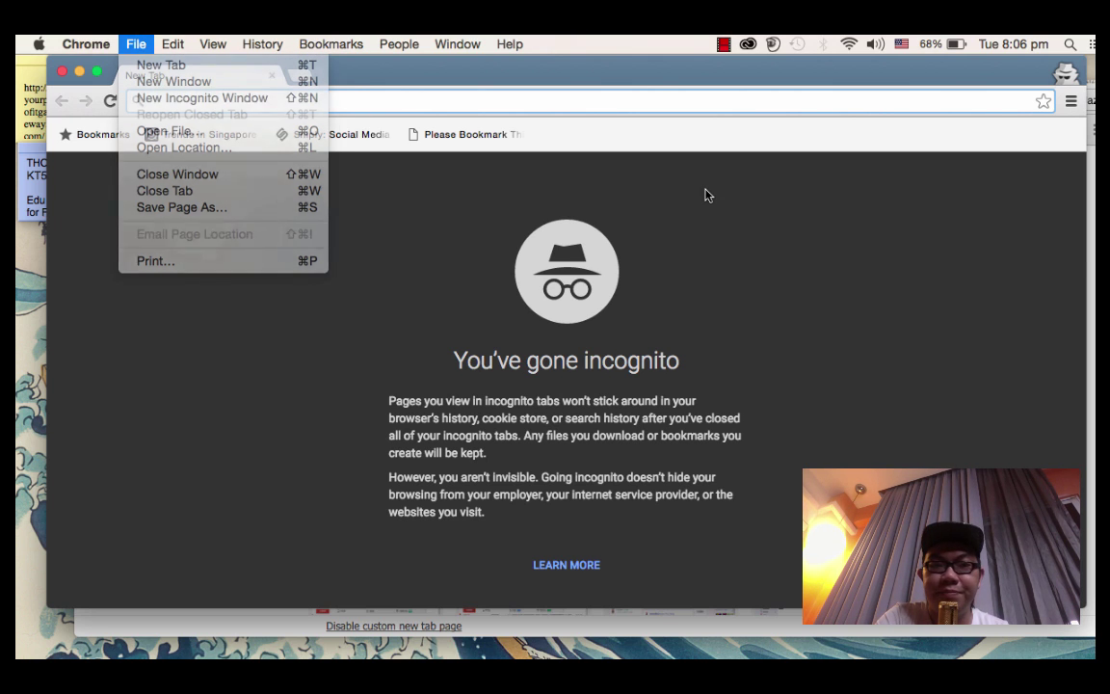
click(162, 66)
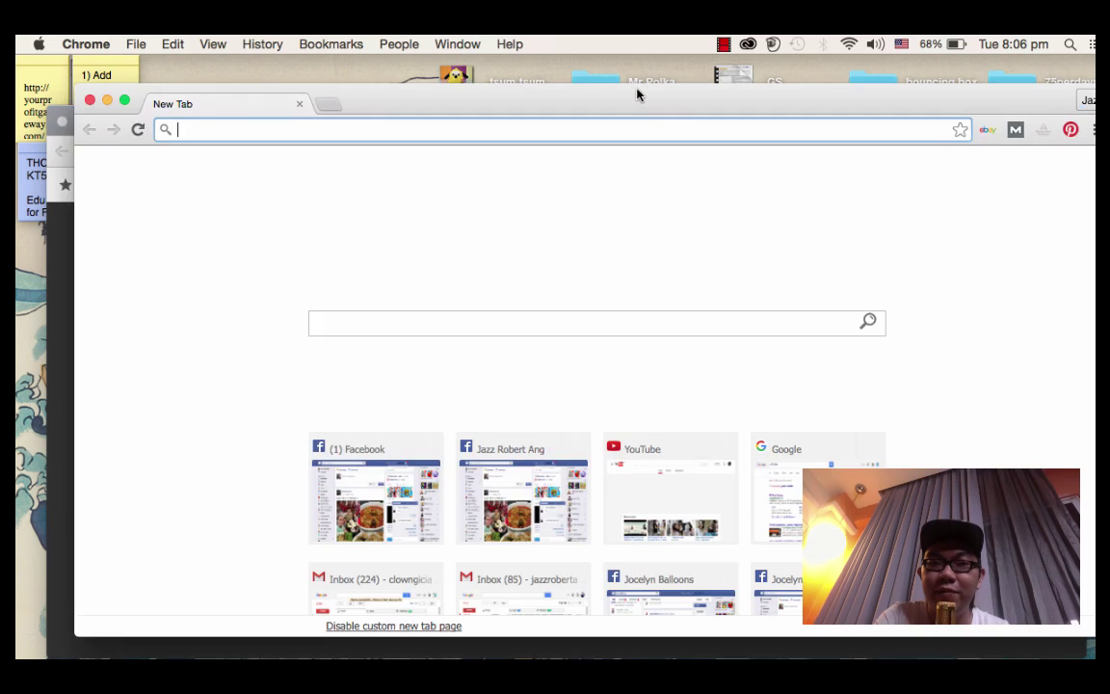
Go to google.com and search for 'balloon sculpting' via the suggestion.
text(google.com.sg/?gfe_rd=cr&ei=xFkfV82XB7GQ8Qfx1YGAAw&gws_rd=ssl)
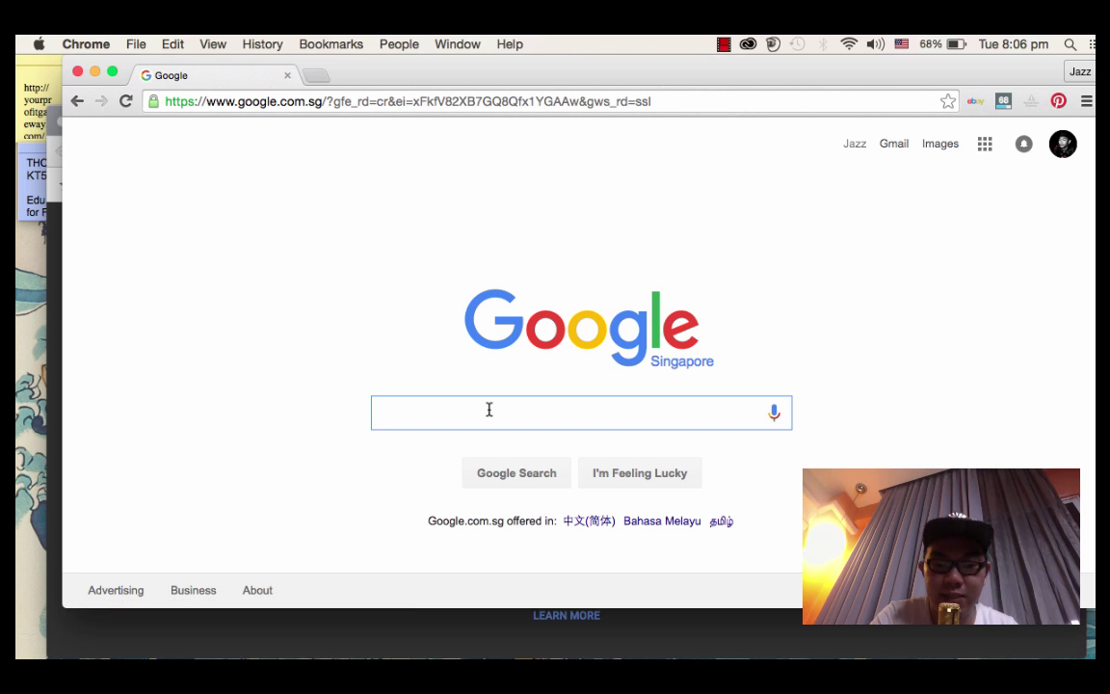
text(balloon)
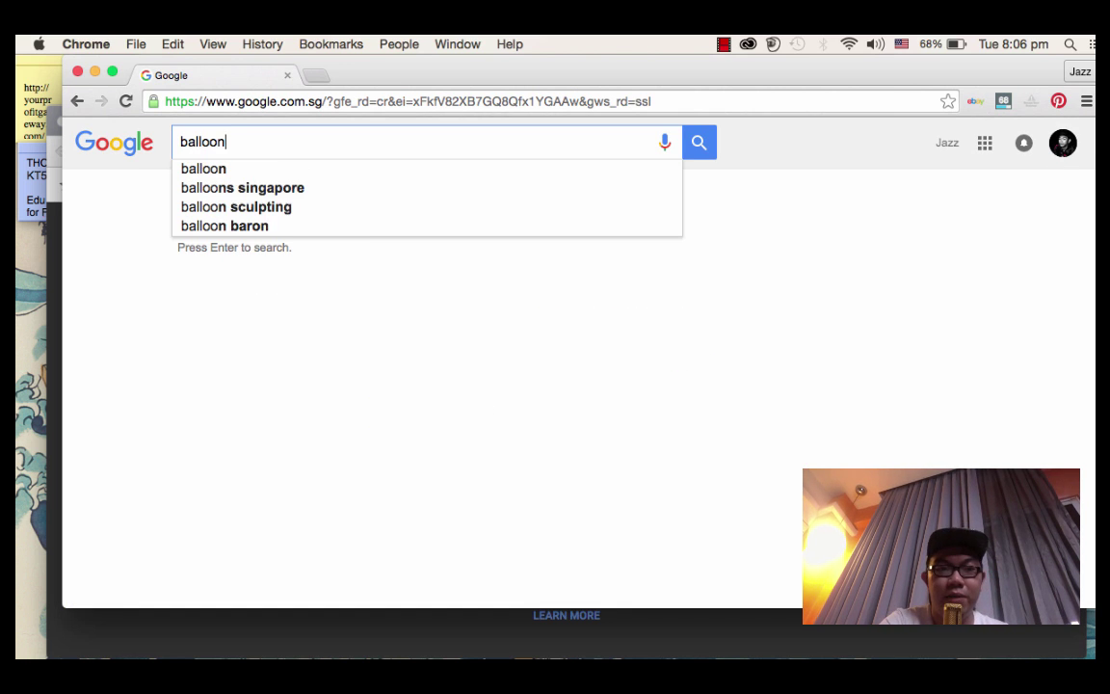
text(scul)
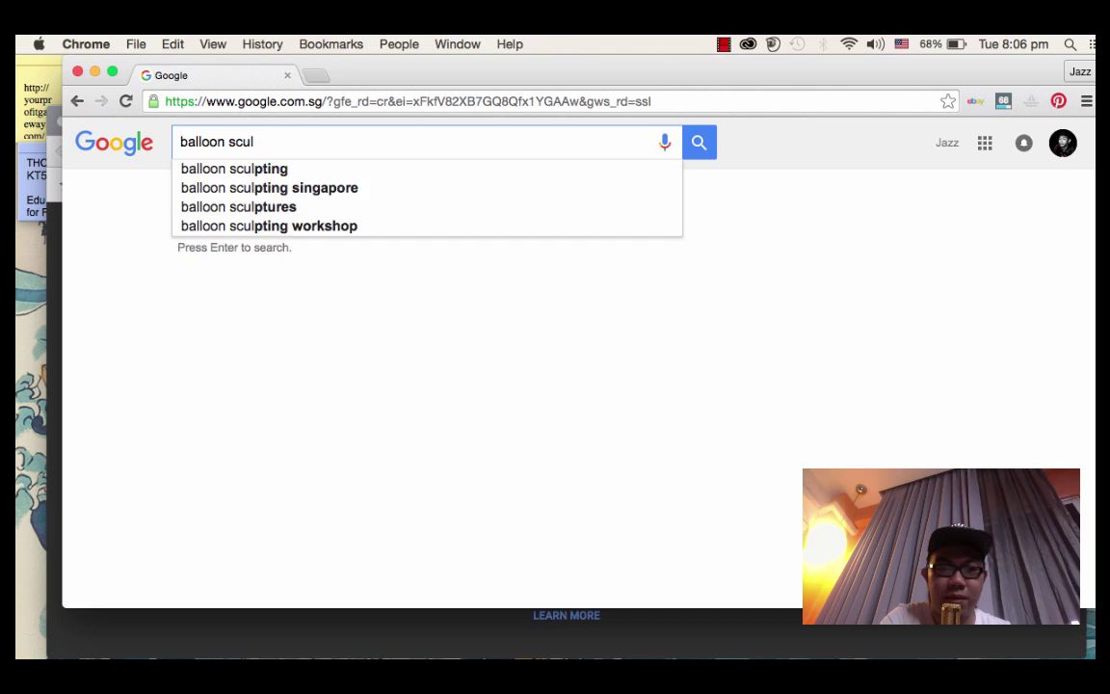
click(233, 170)
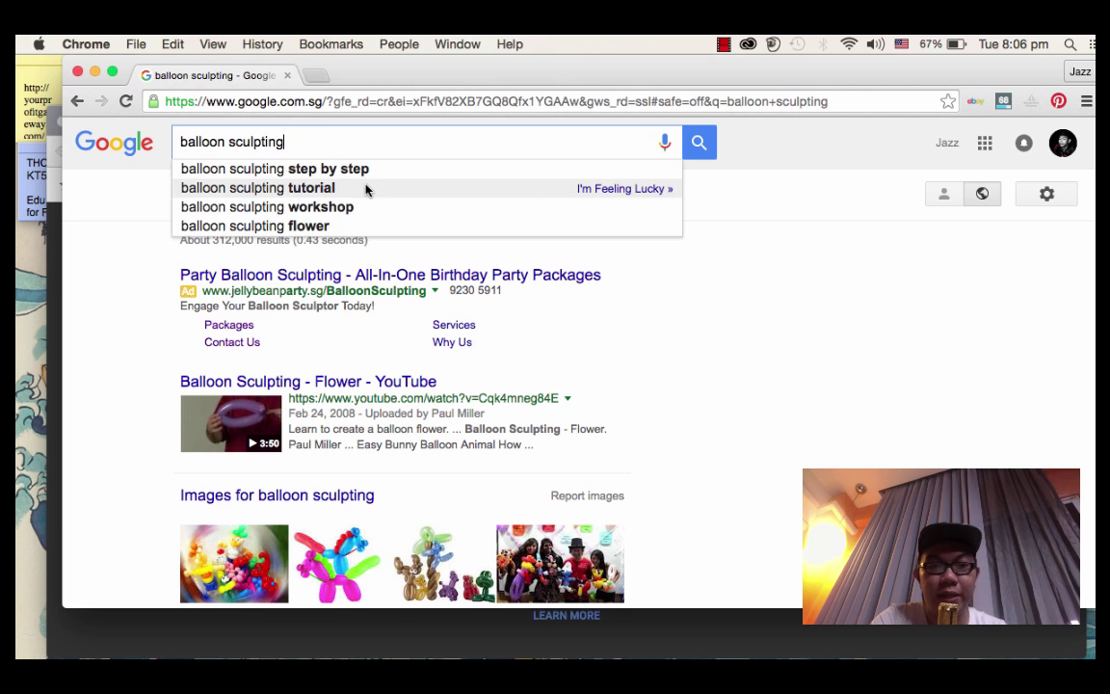
mouse_move(863, 293)
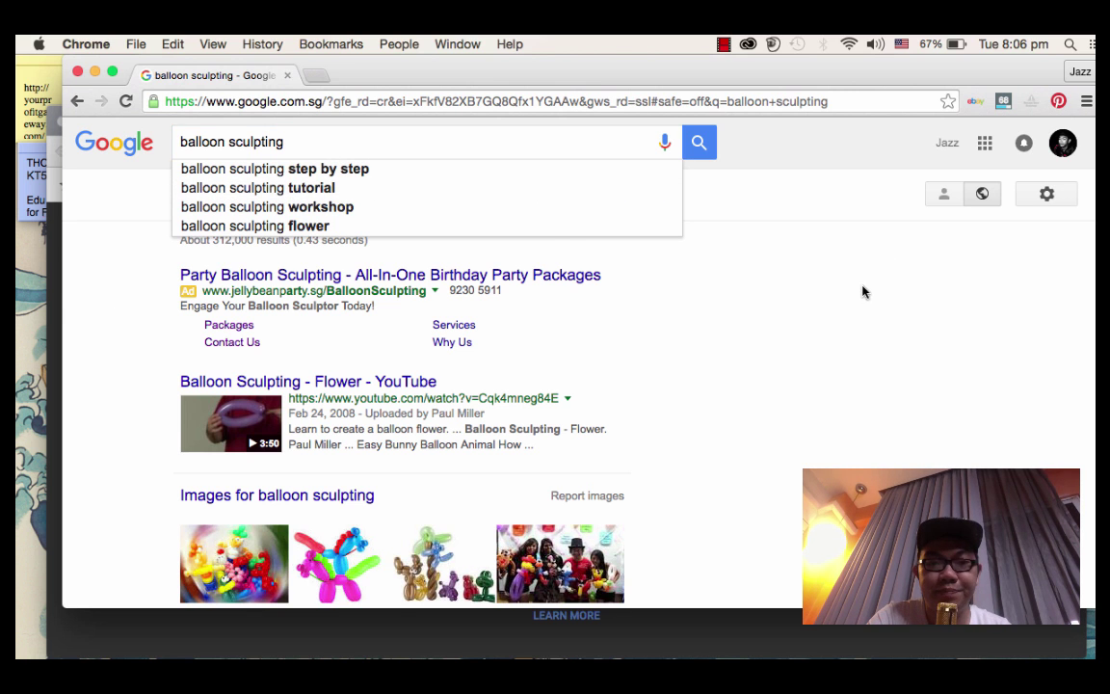
Scroll through the normal window's balloon sculpting results and back up.
scroll(down, 3)
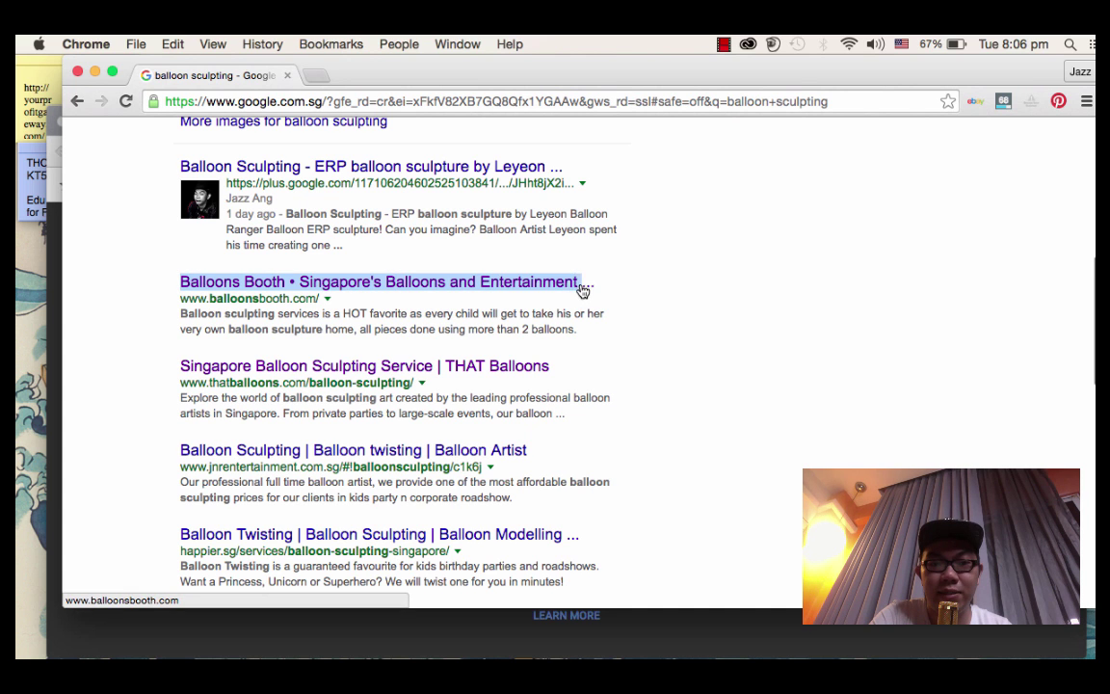
mouse_move(555, 370)
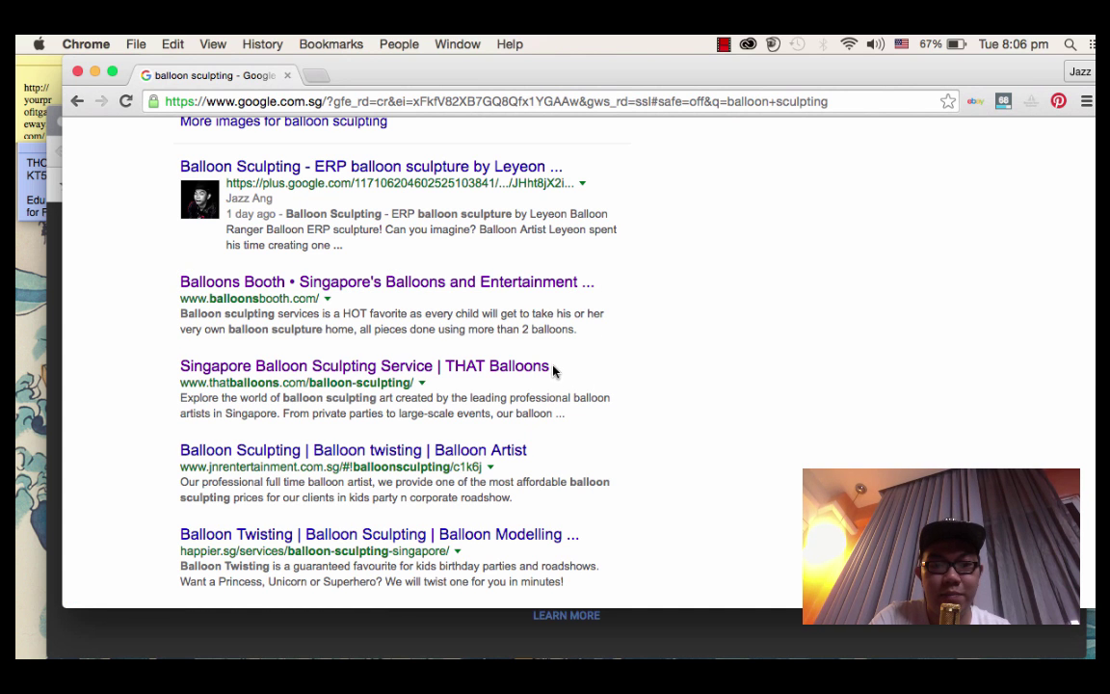
scroll(down, 3)
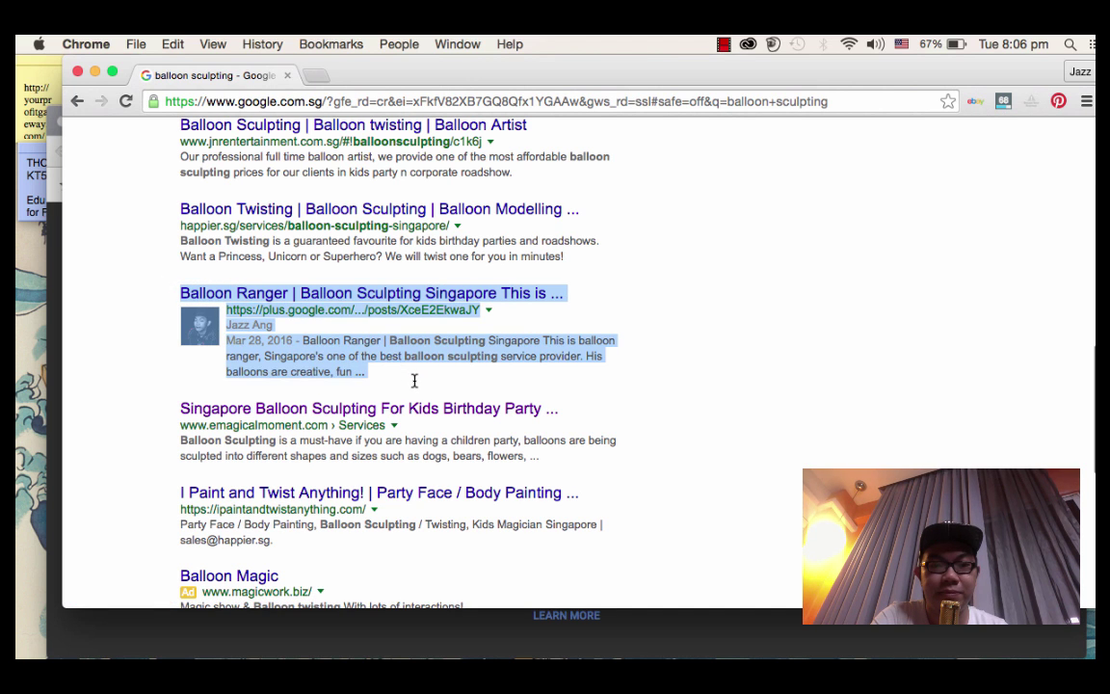
scroll(down, 3)
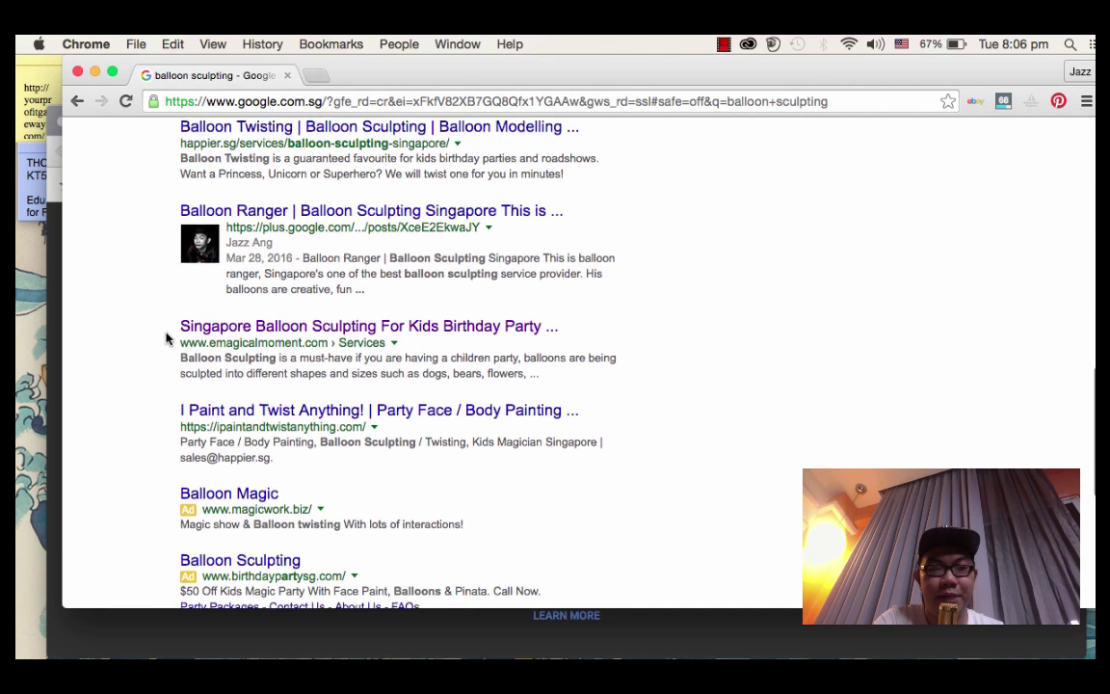
scroll(up, 3)
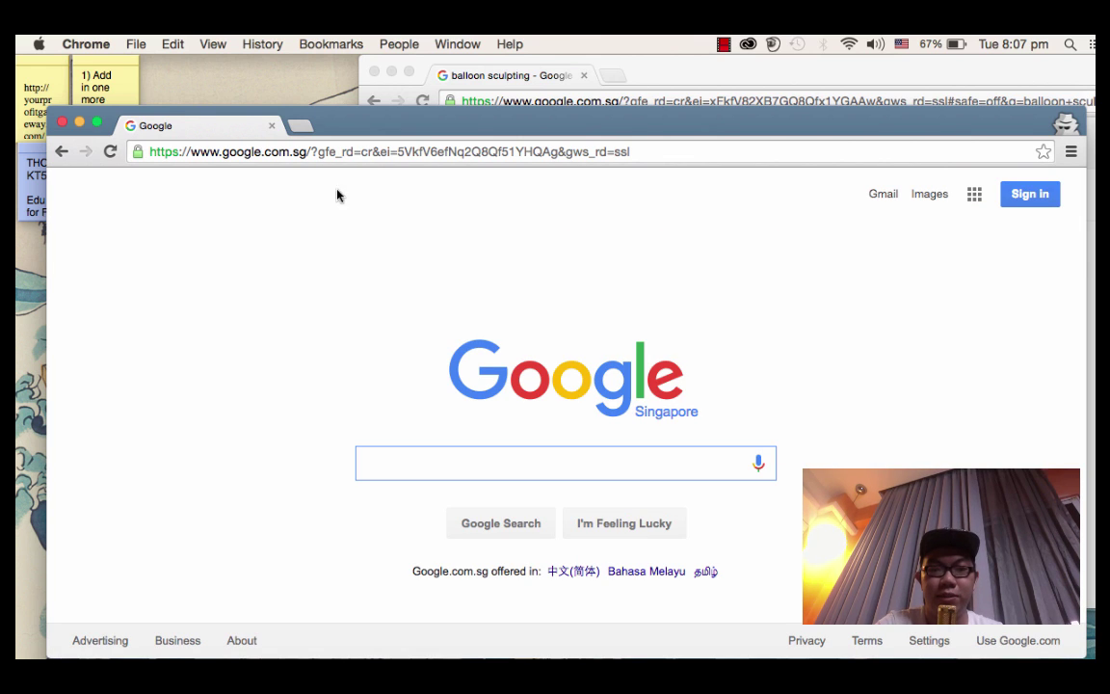
Search 'balloon sculpting' in the incognito window and tile it beside the normal window.
text(balloon)
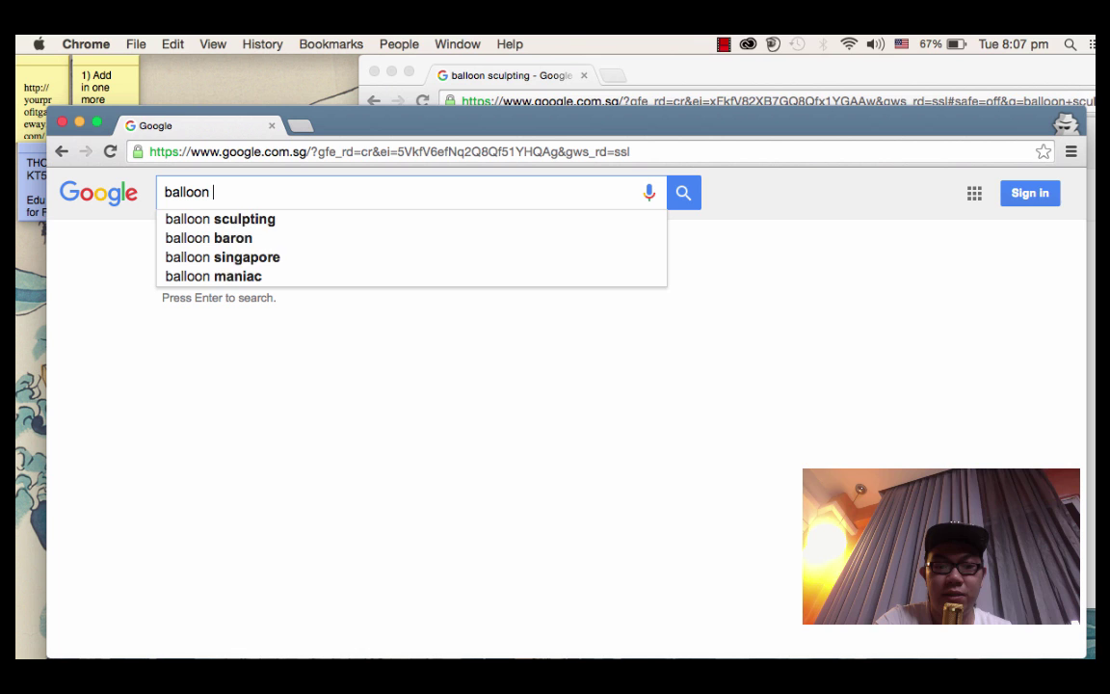
click(219, 220)
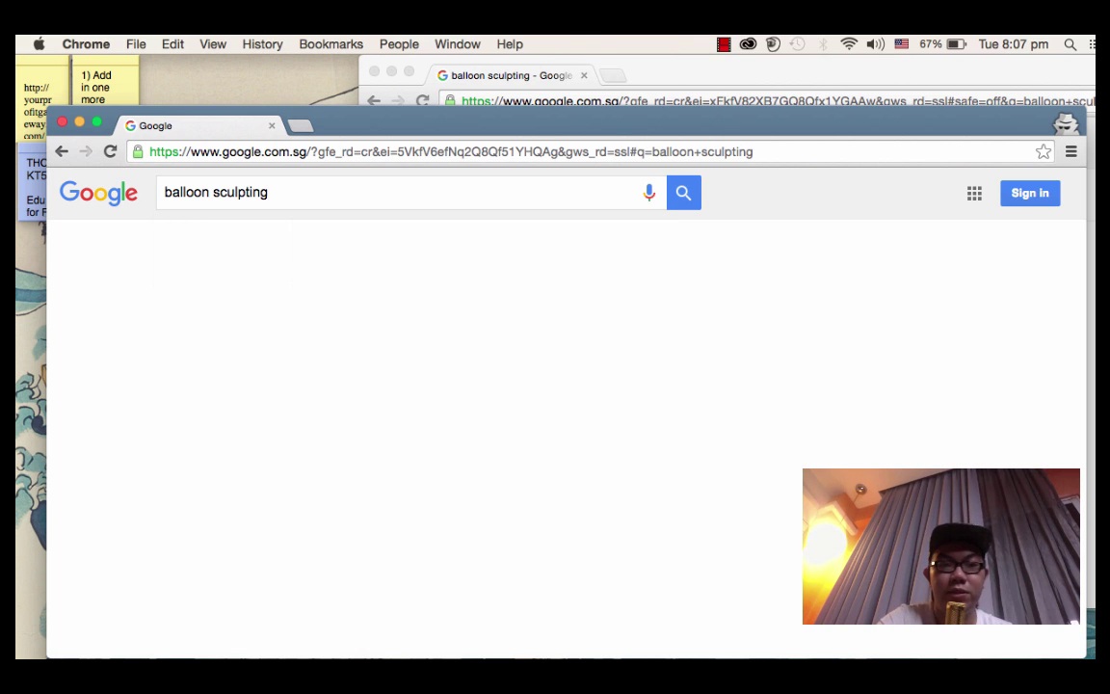
click(682, 193)
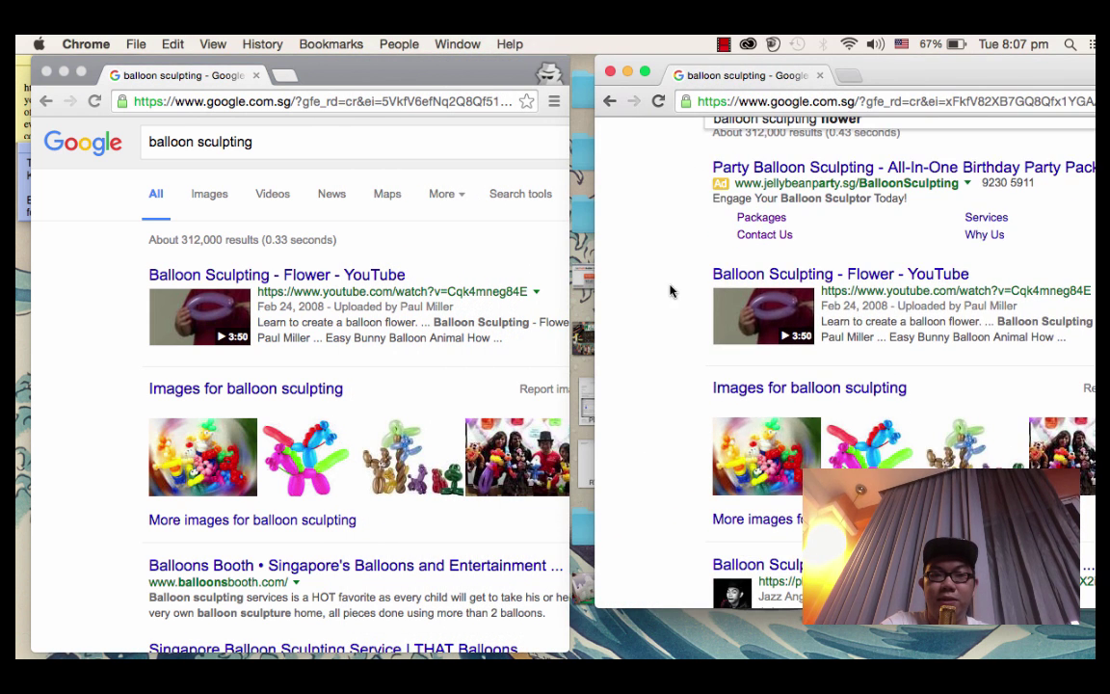
mouse_move(336, 193)
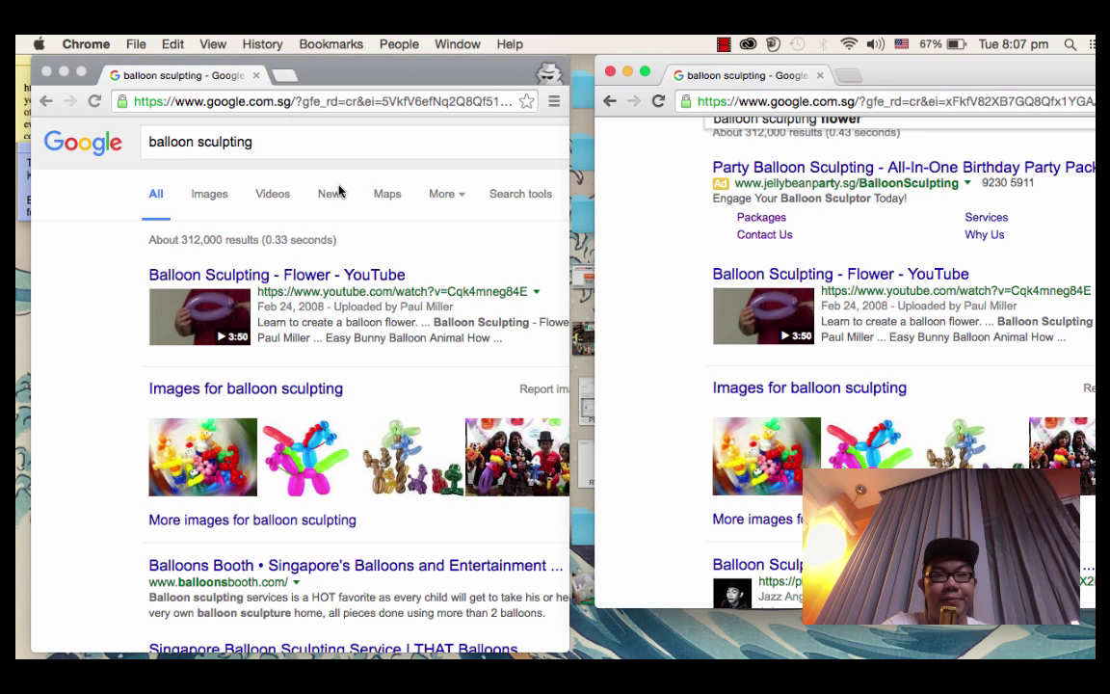
mouse_move(678, 171)
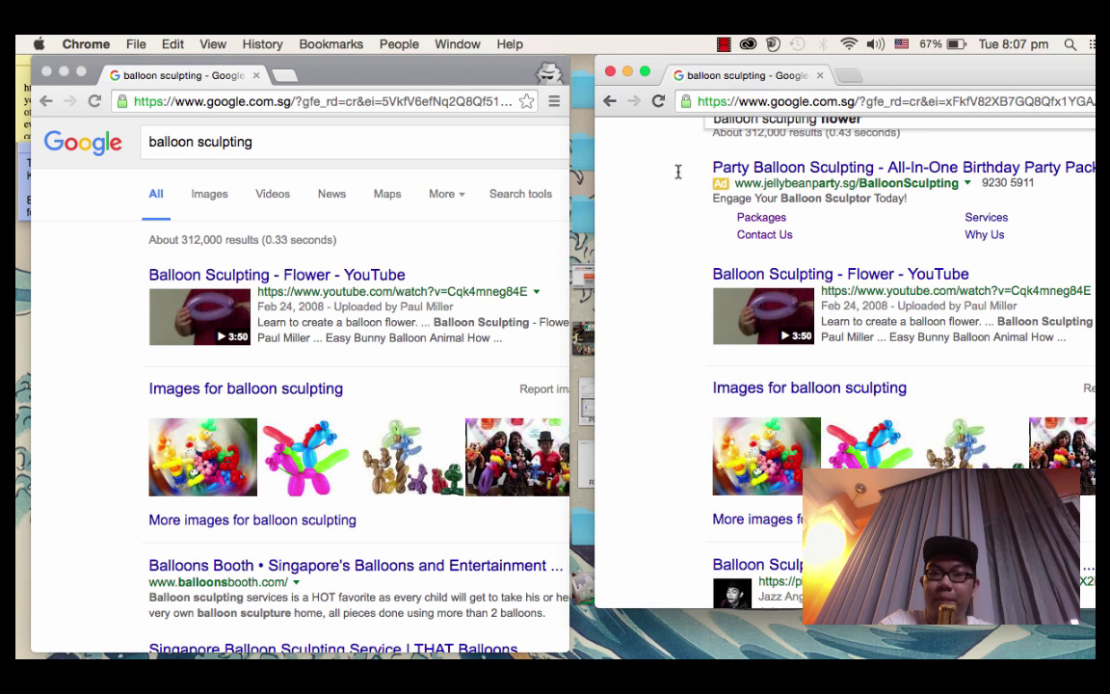
mouse_move(684, 195)
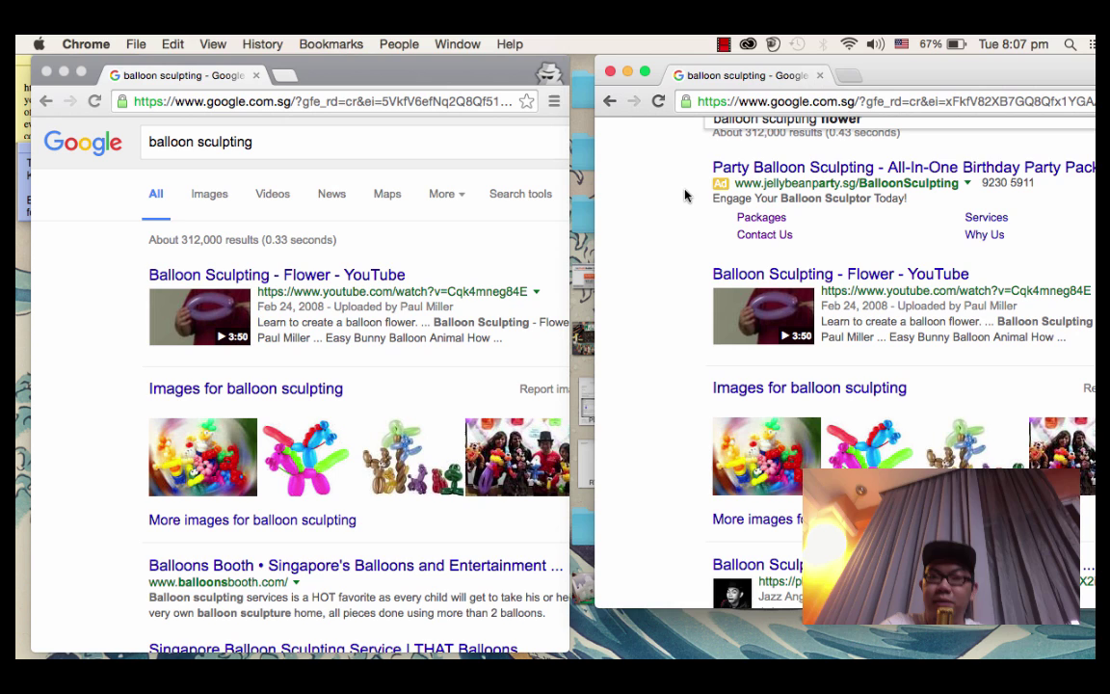
mouse_move(875, 287)
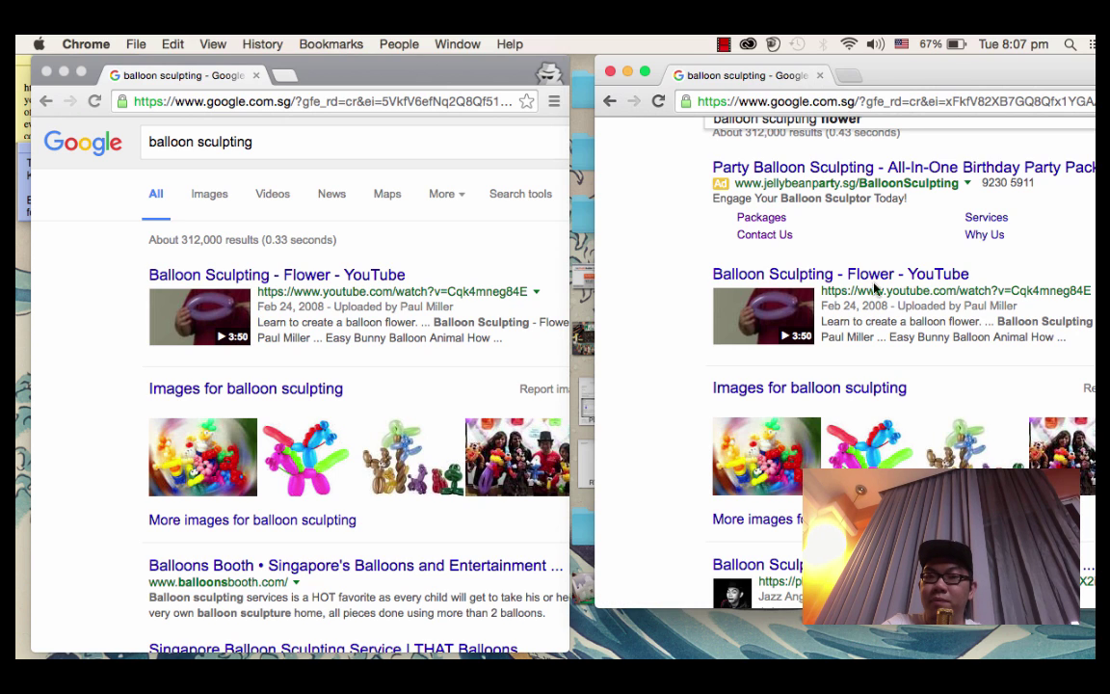
mouse_move(690, 185)
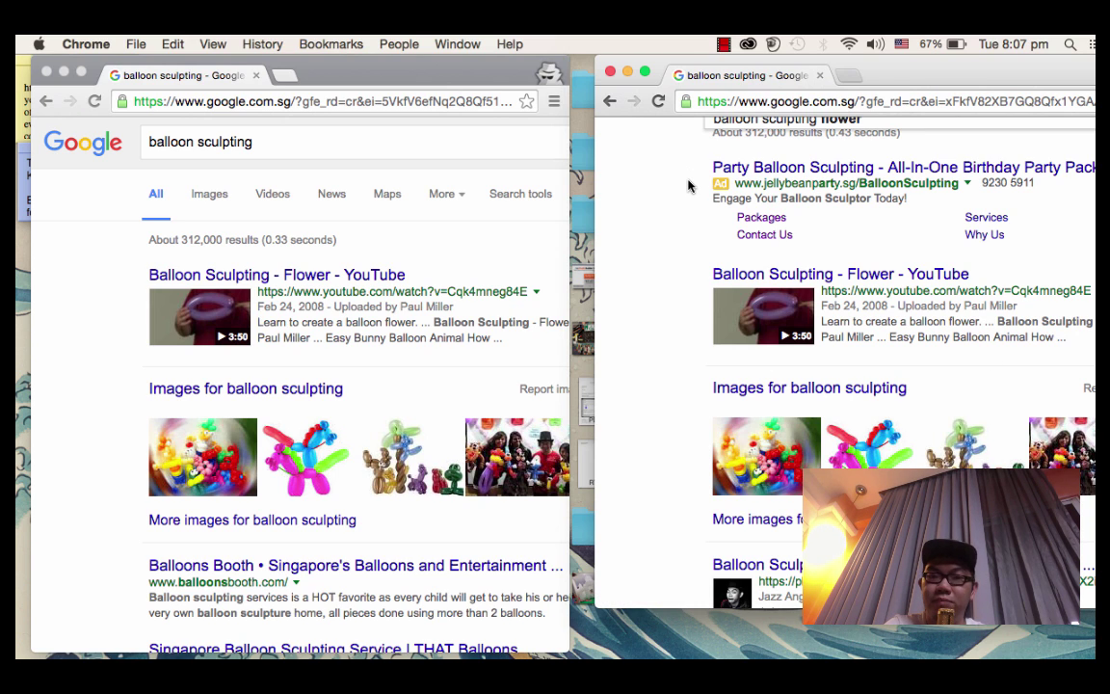
Scroll through the lower balloon sculpting results in the left window.
scroll(up, 3)
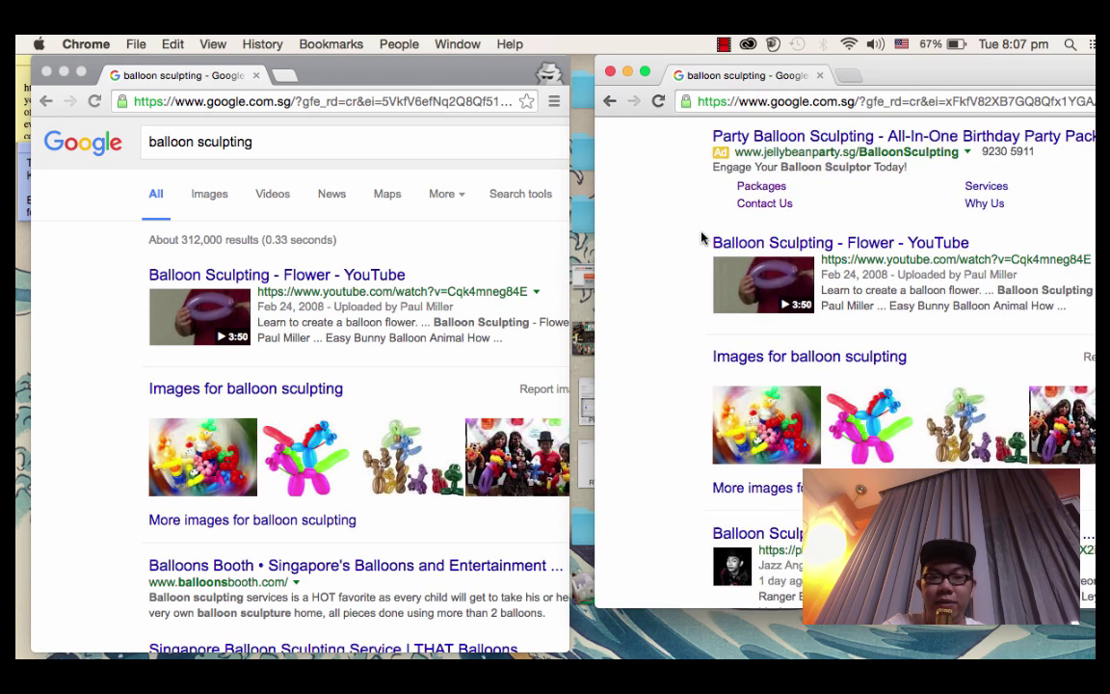
scroll(down, 3)
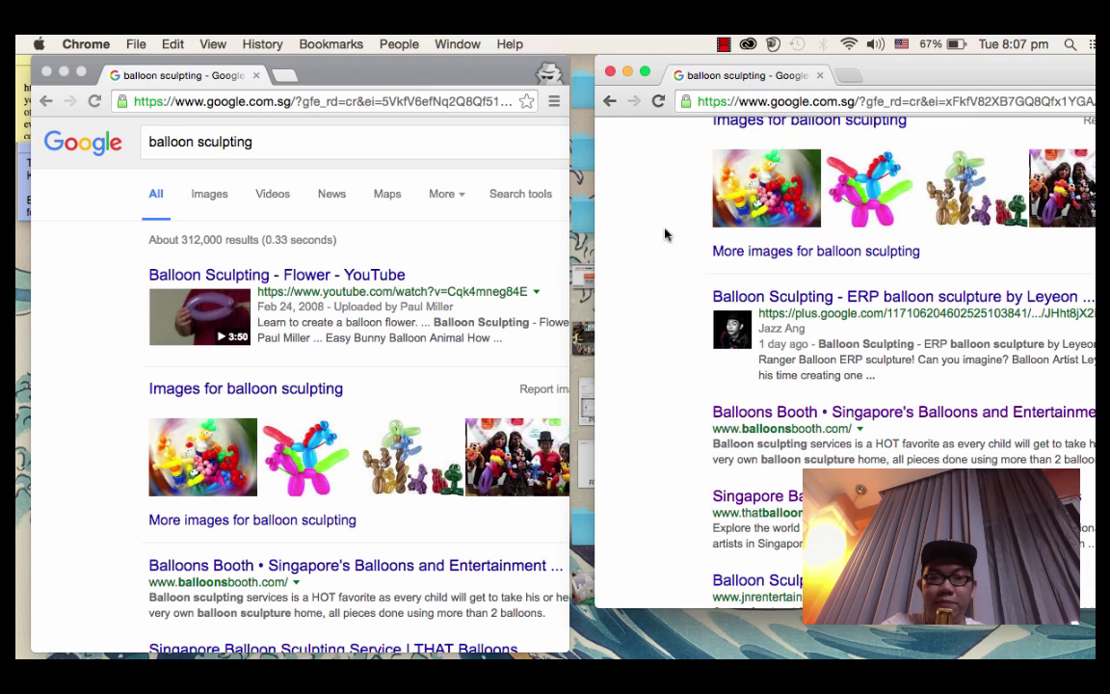
scroll(down, 3)
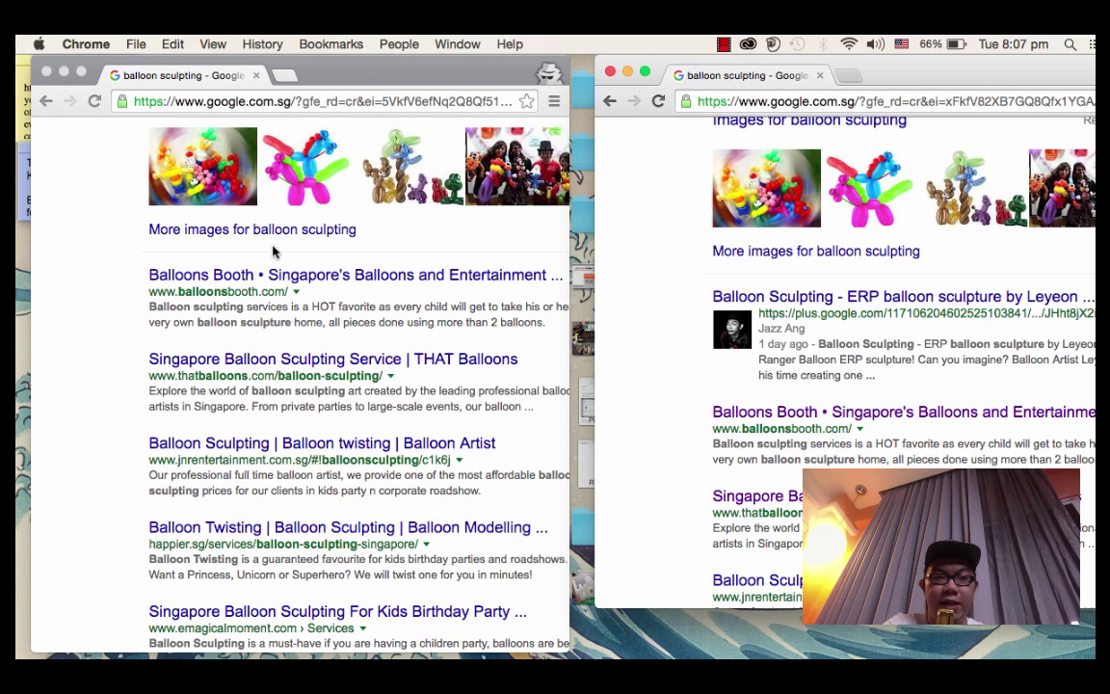
mouse_move(453, 351)
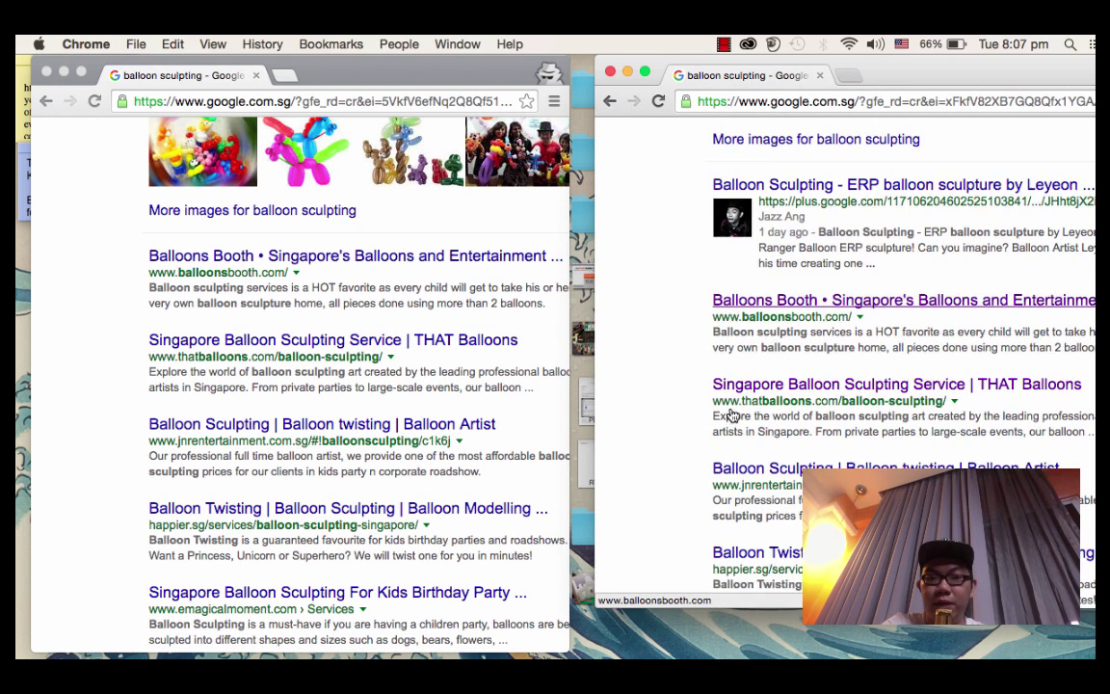
Scroll the right window down to 'Searches related to balloon sculpting'.
scroll(down, 3)
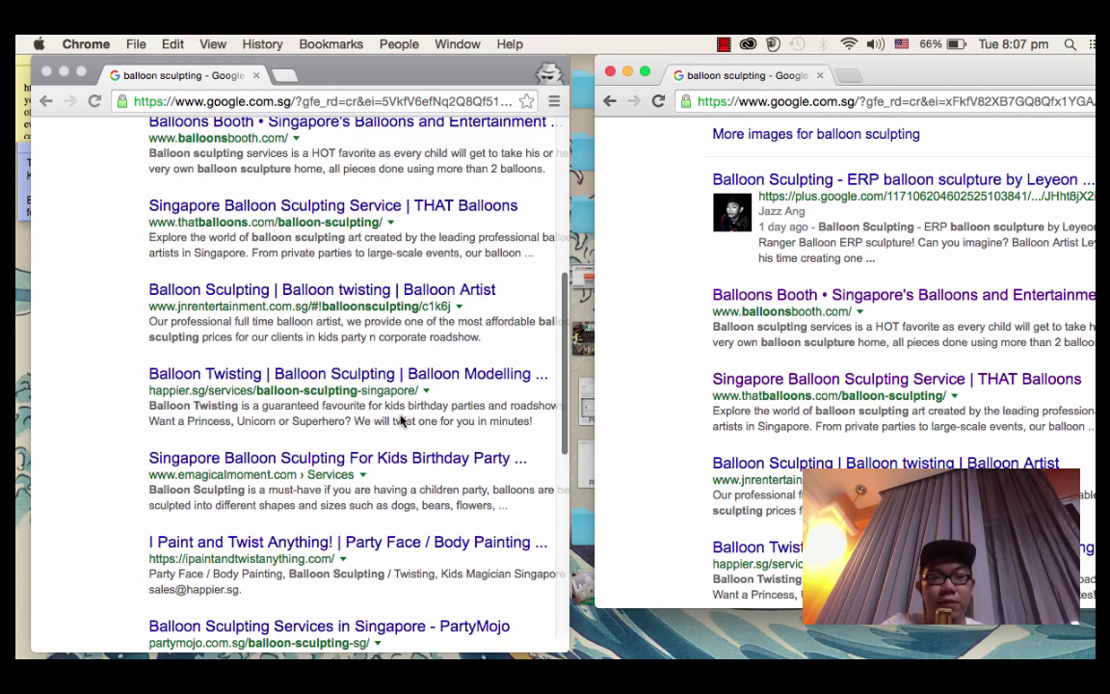
scroll(down, 3)
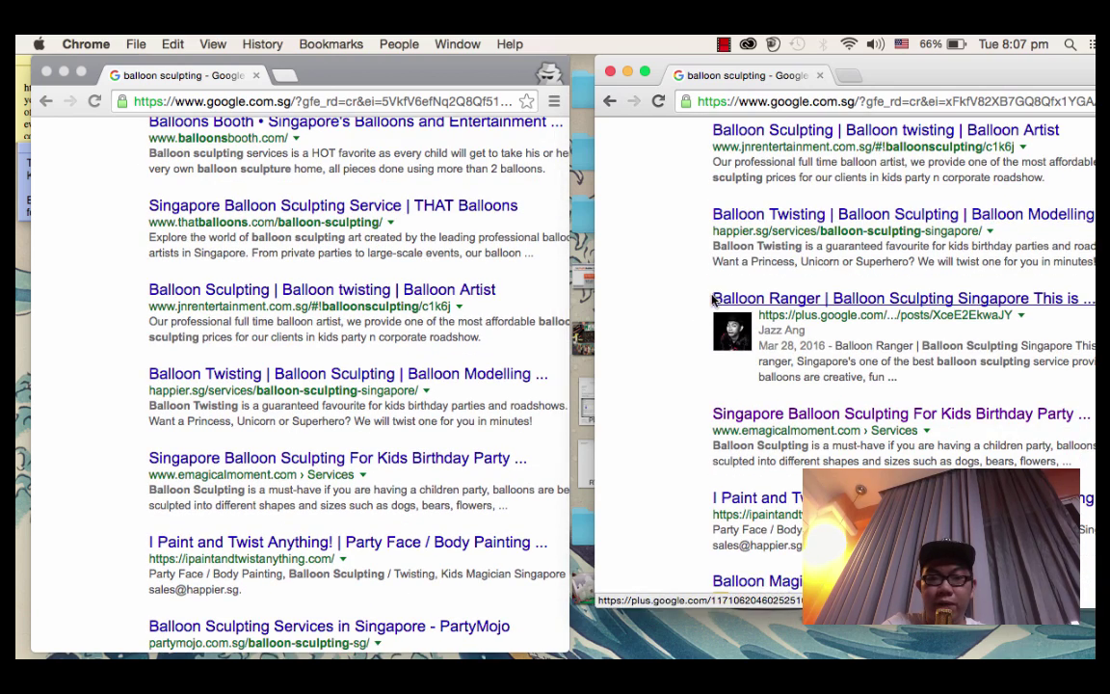
scroll(down, 3)
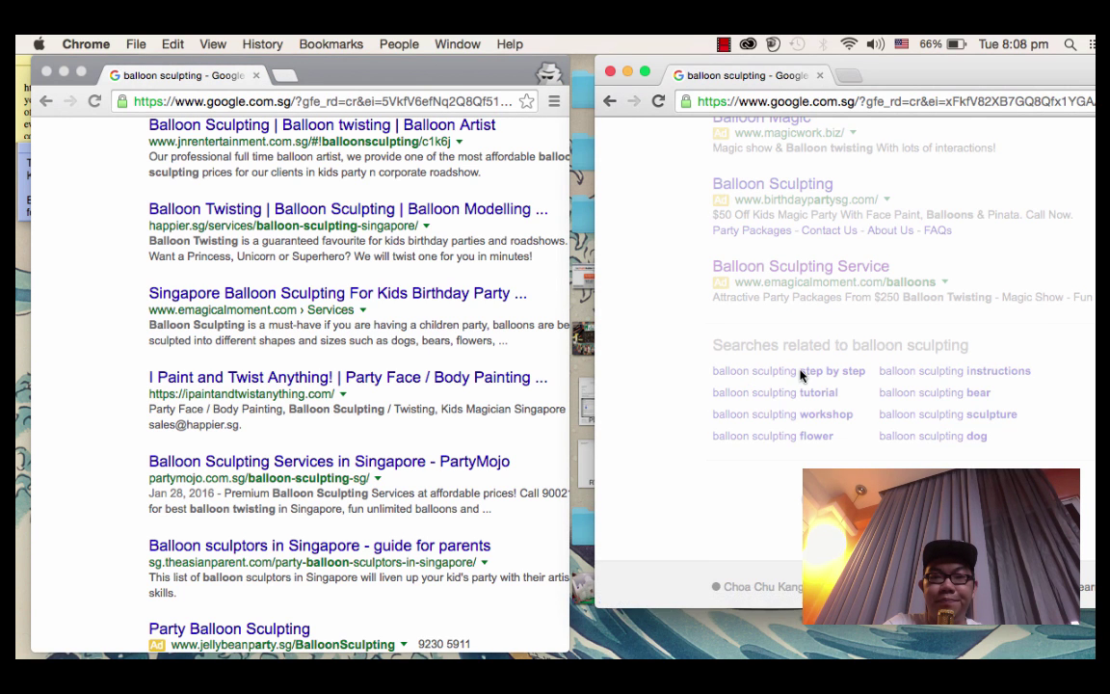
Scroll the enlarged incognito window's first page of results partway down the listings.
scroll(up, 3)
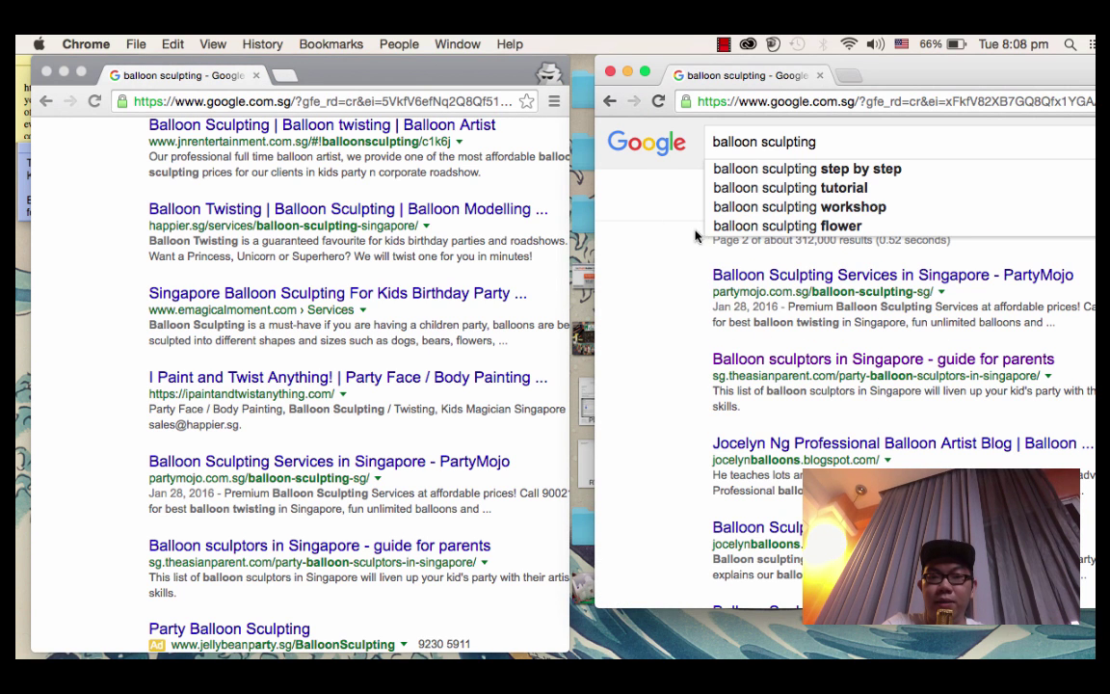
mouse_move(655, 320)
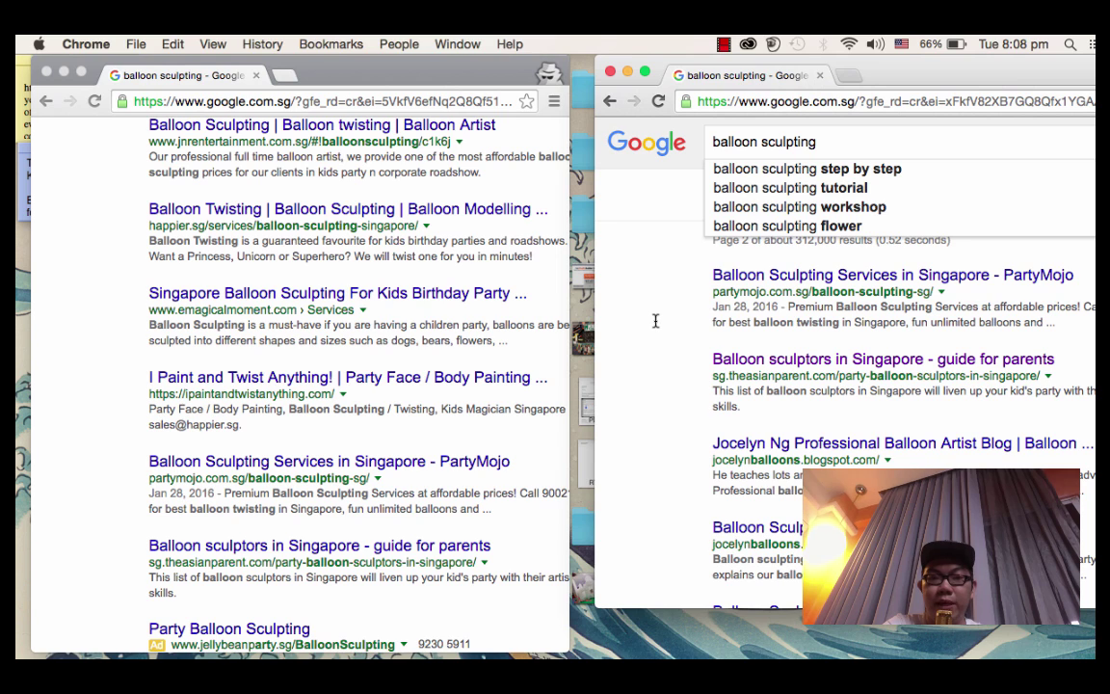
mouse_move(563, 387)
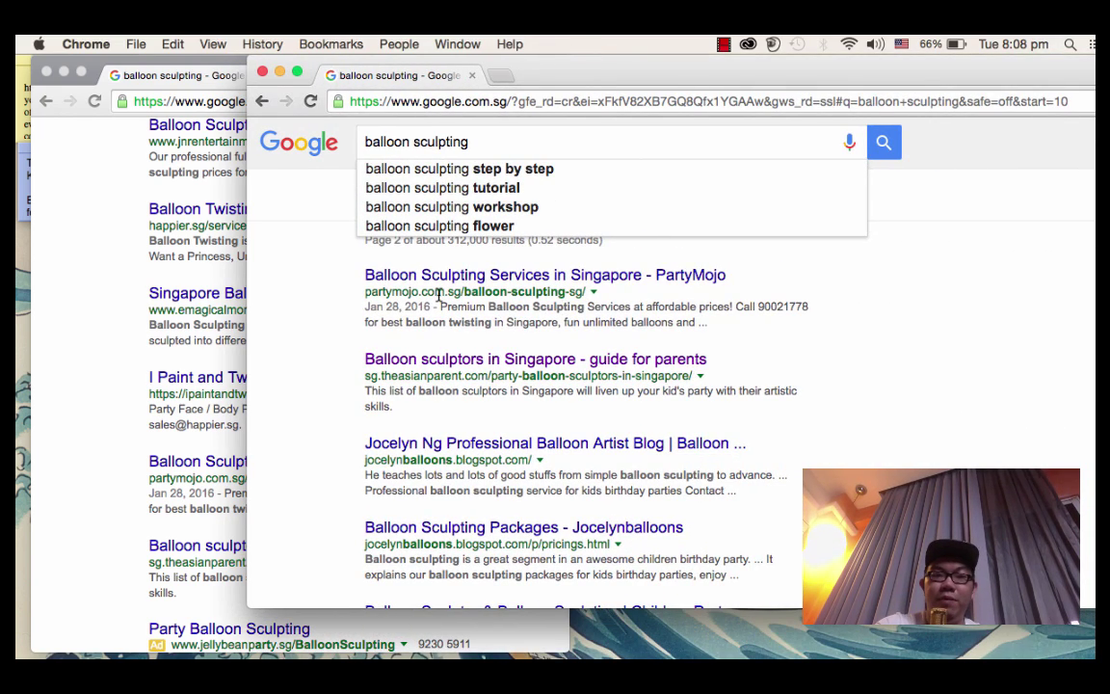
mouse_move(399, 364)
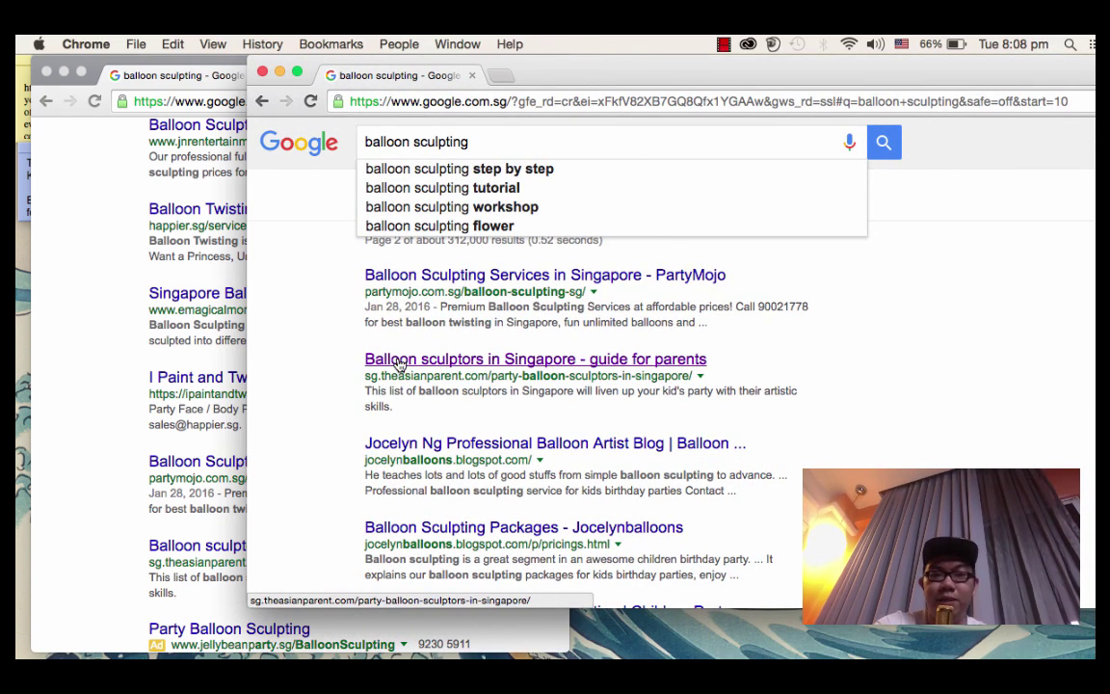
scroll(down, 3)
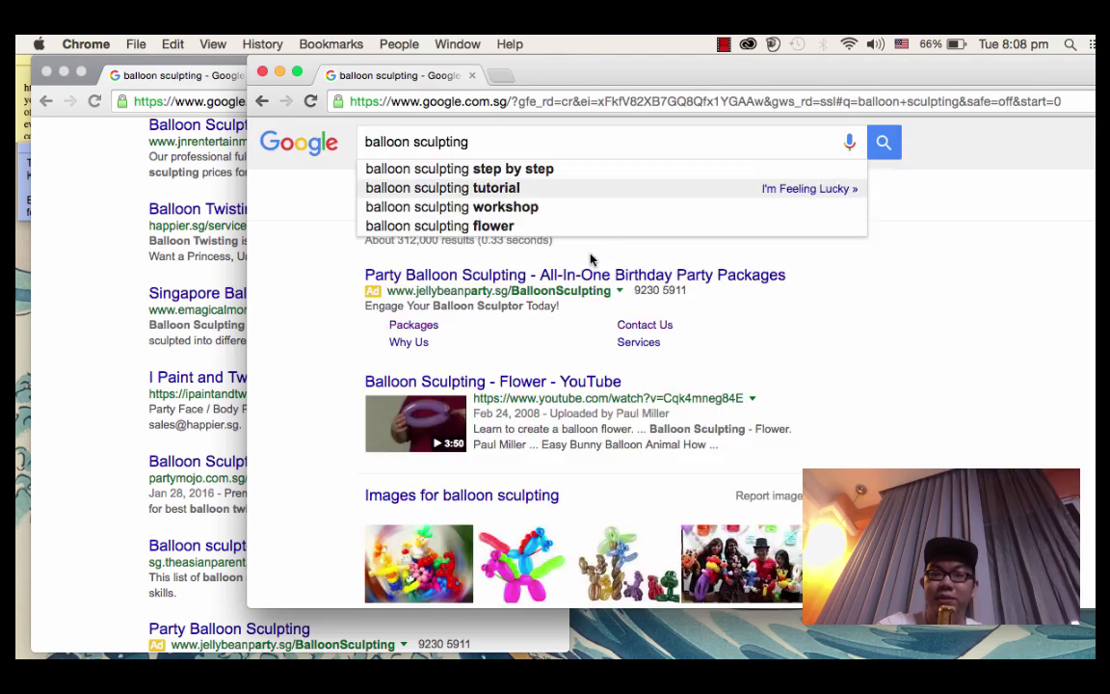
scroll(down, 3)
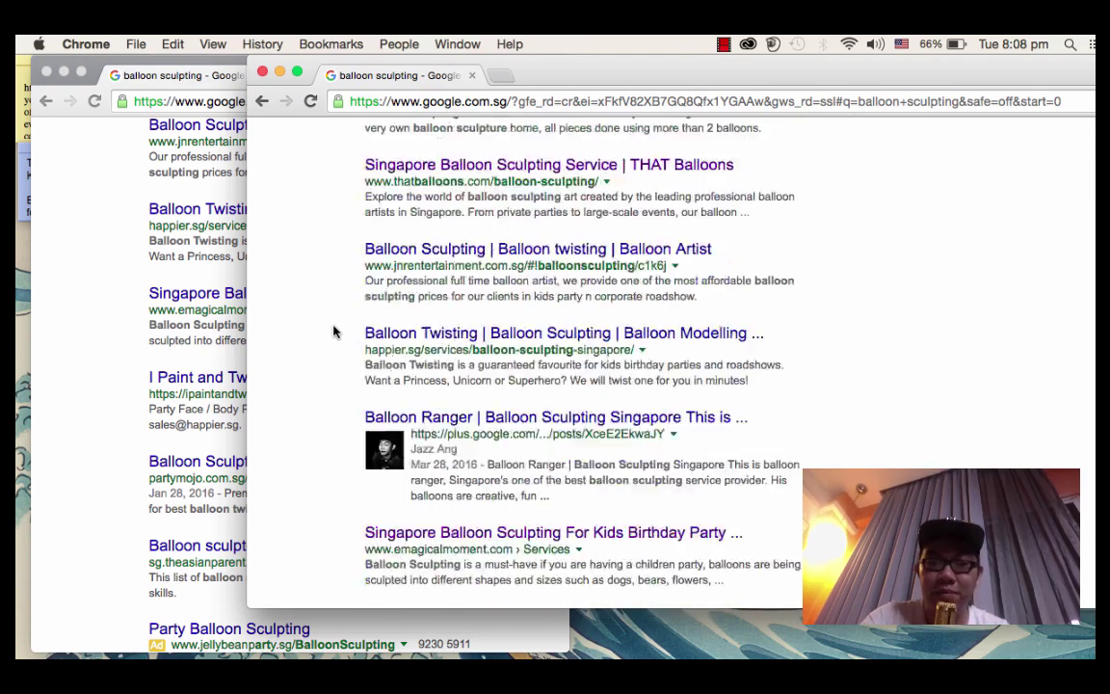
scroll(down, 3)
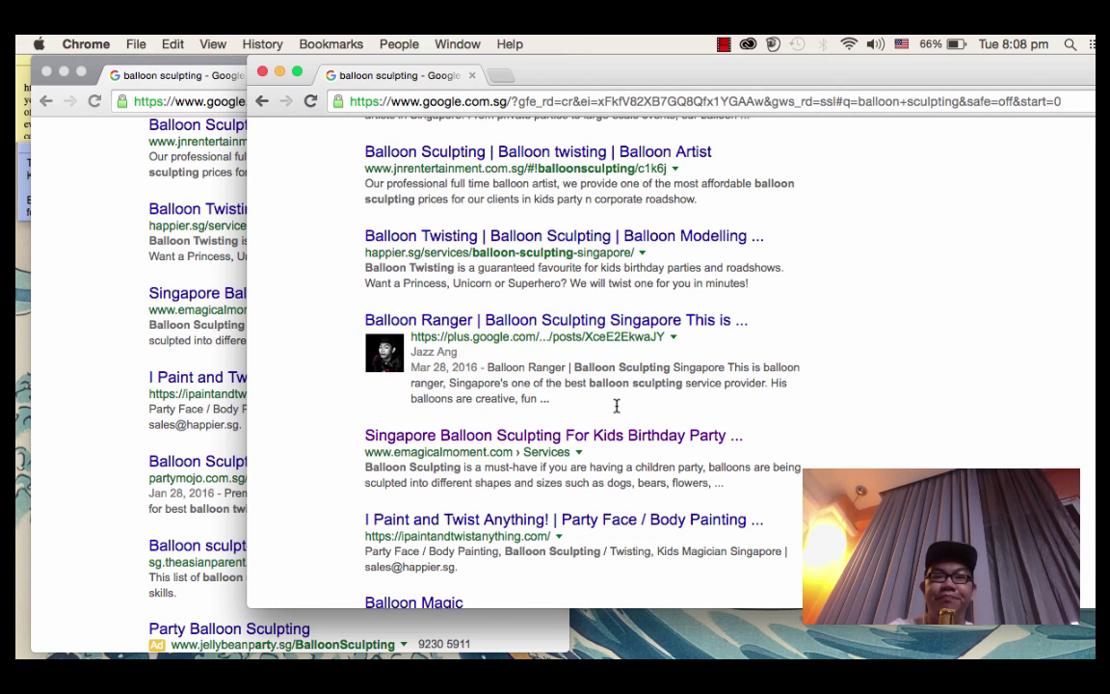
mouse_move(656, 74)
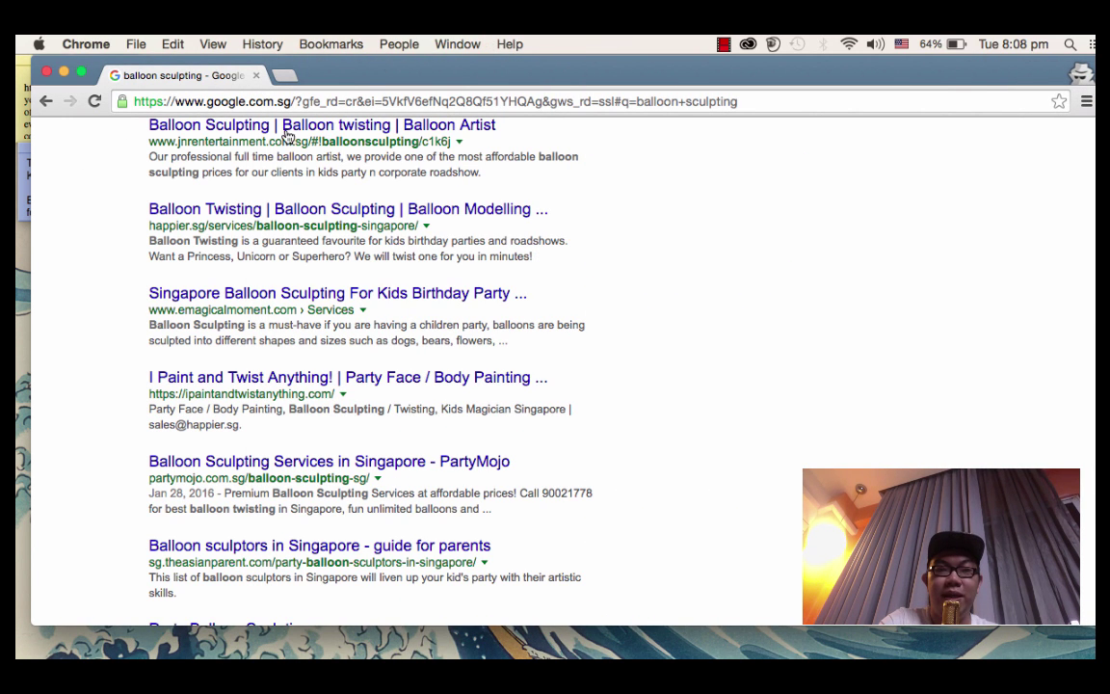
scroll(up, 3)
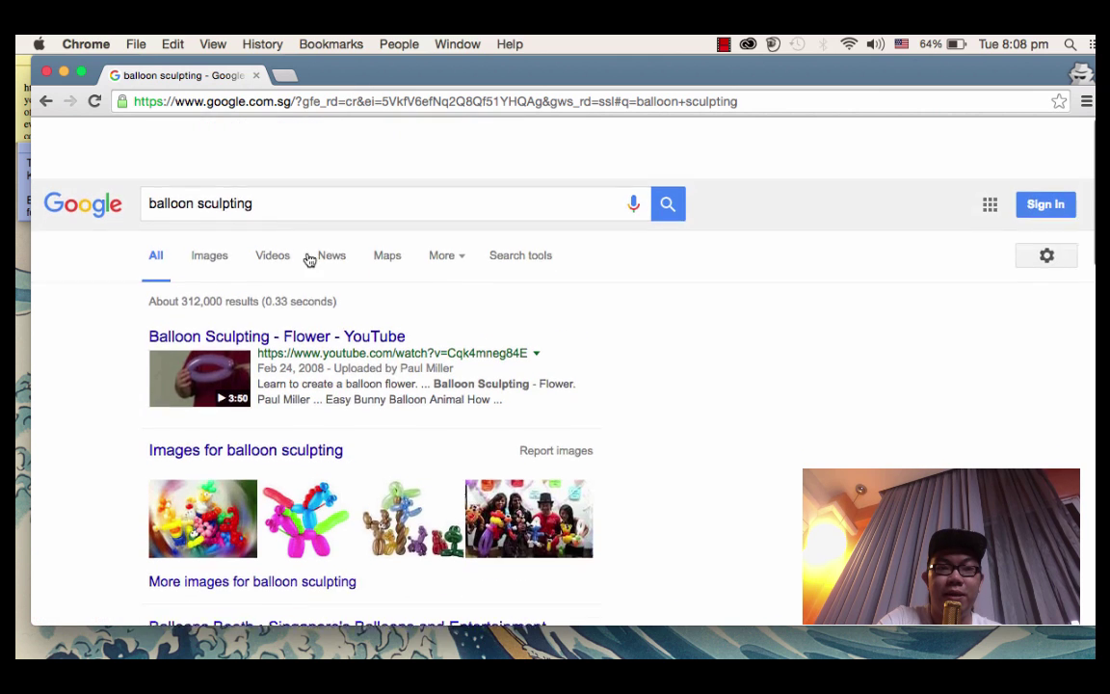
click(385, 205)
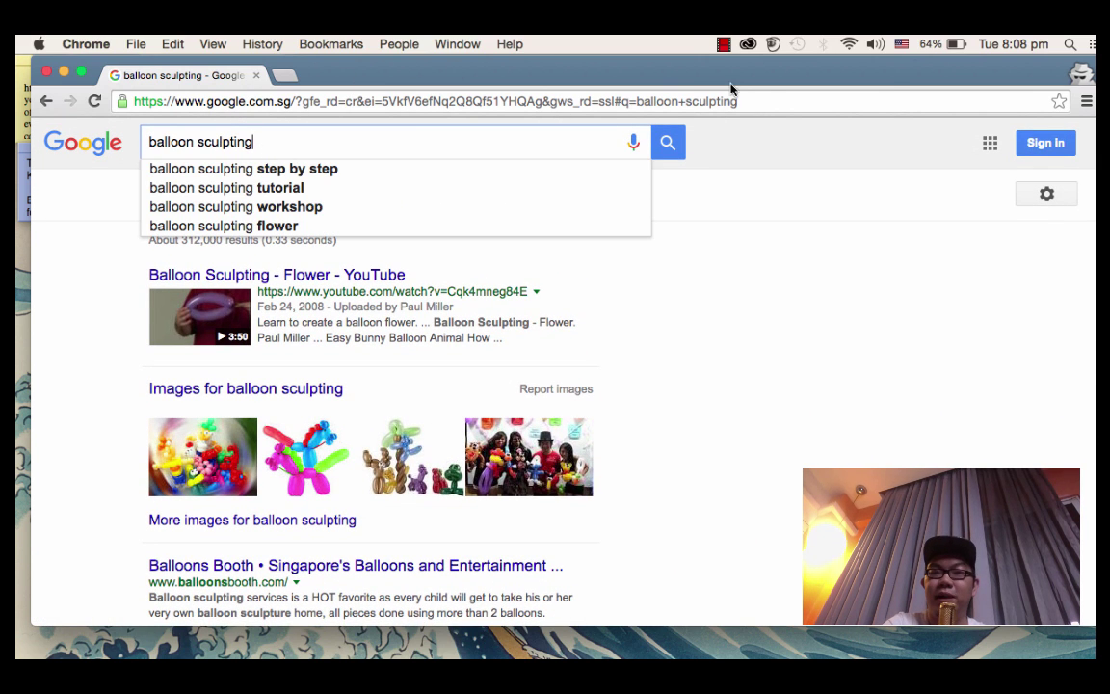
click(724, 45)
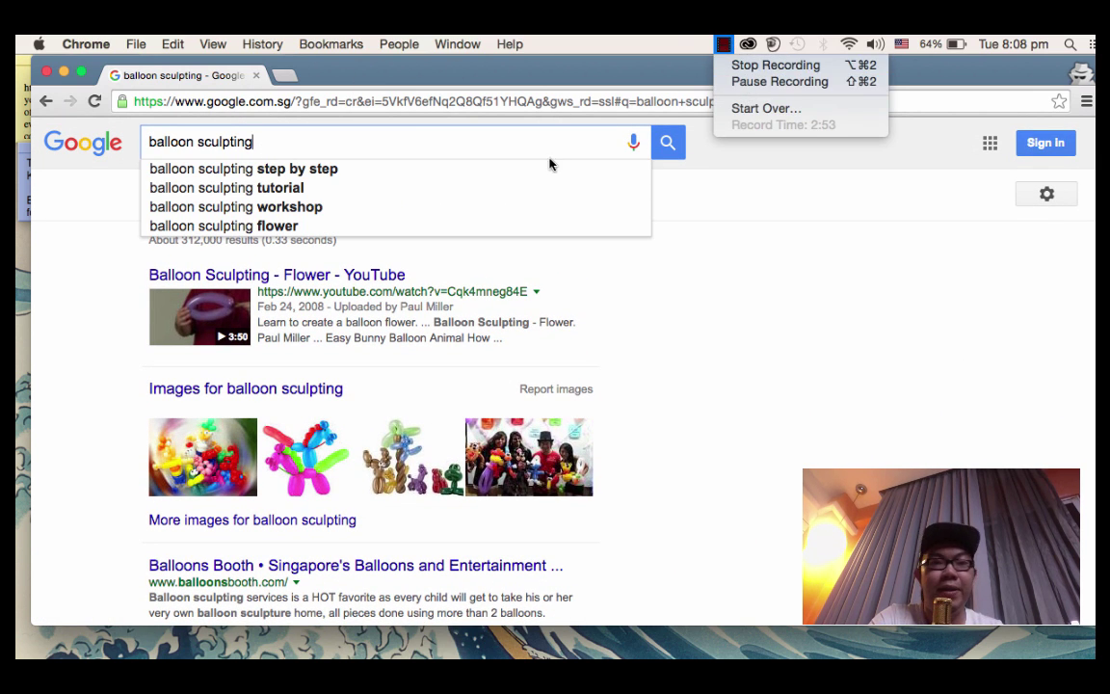
mouse_move(775, 65)
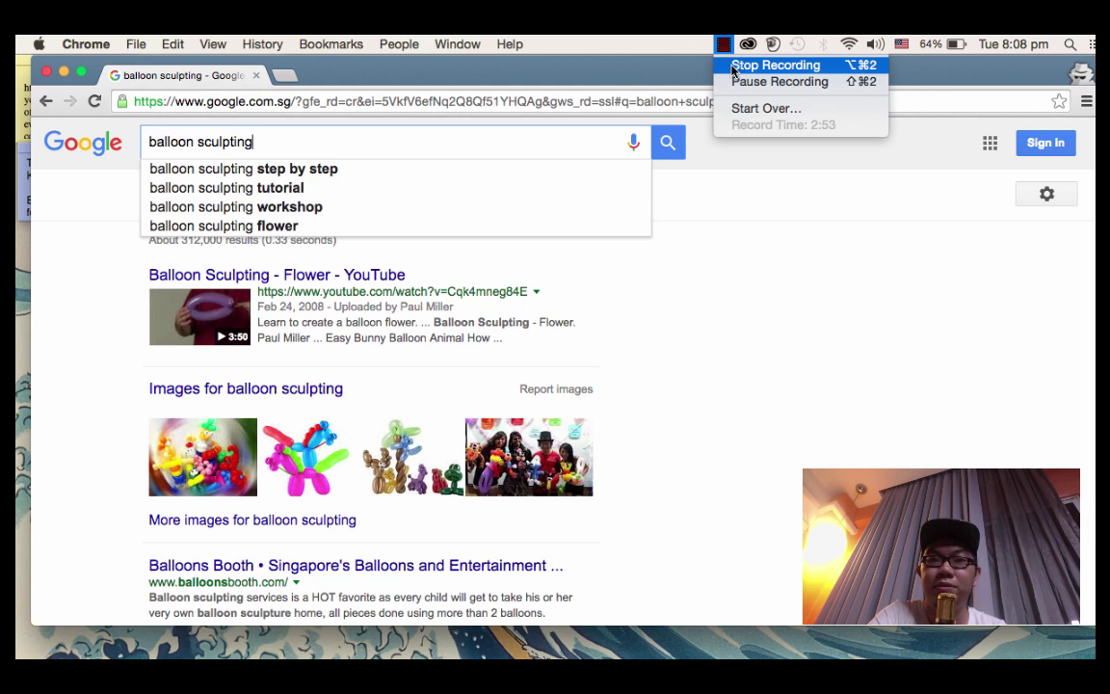